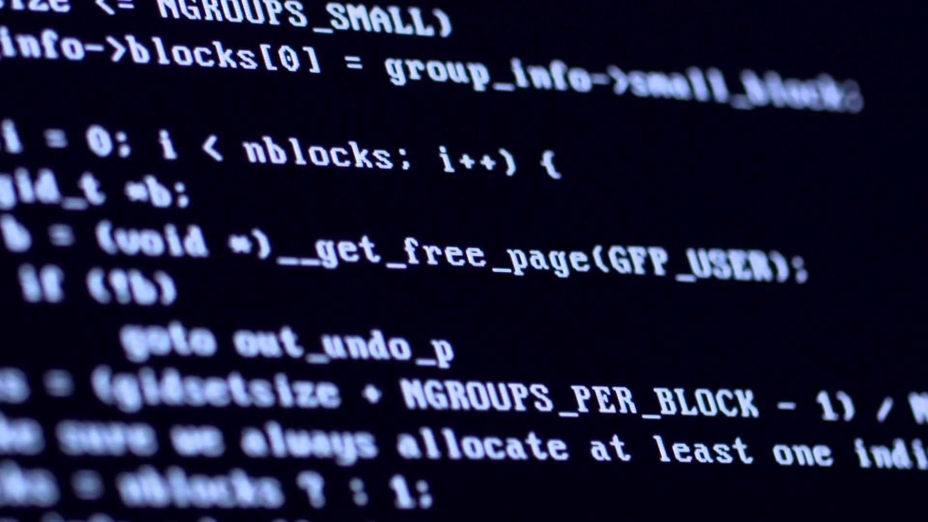
scroll("down", 3)
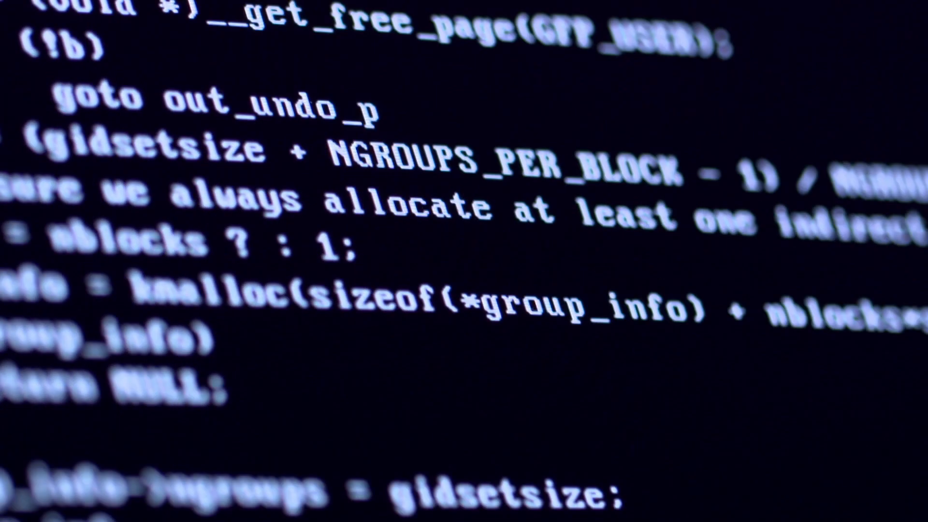
scroll("down", 3)
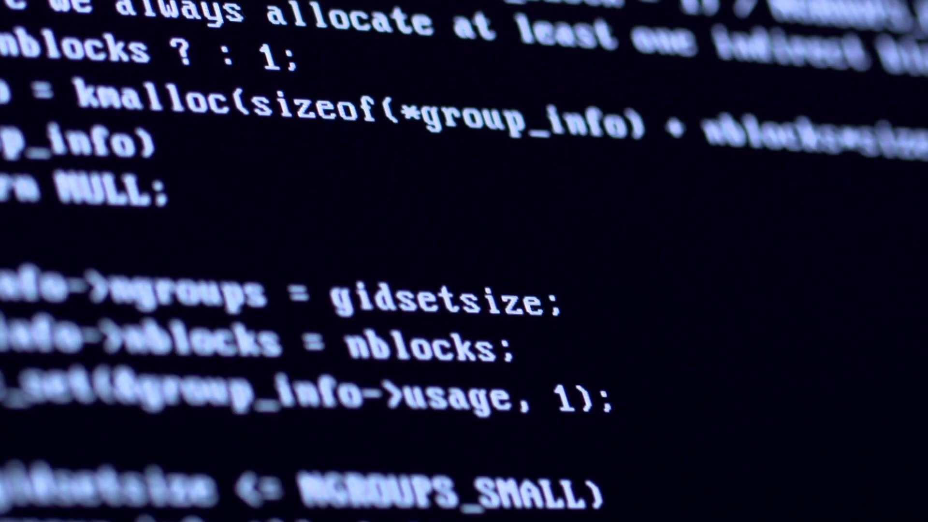